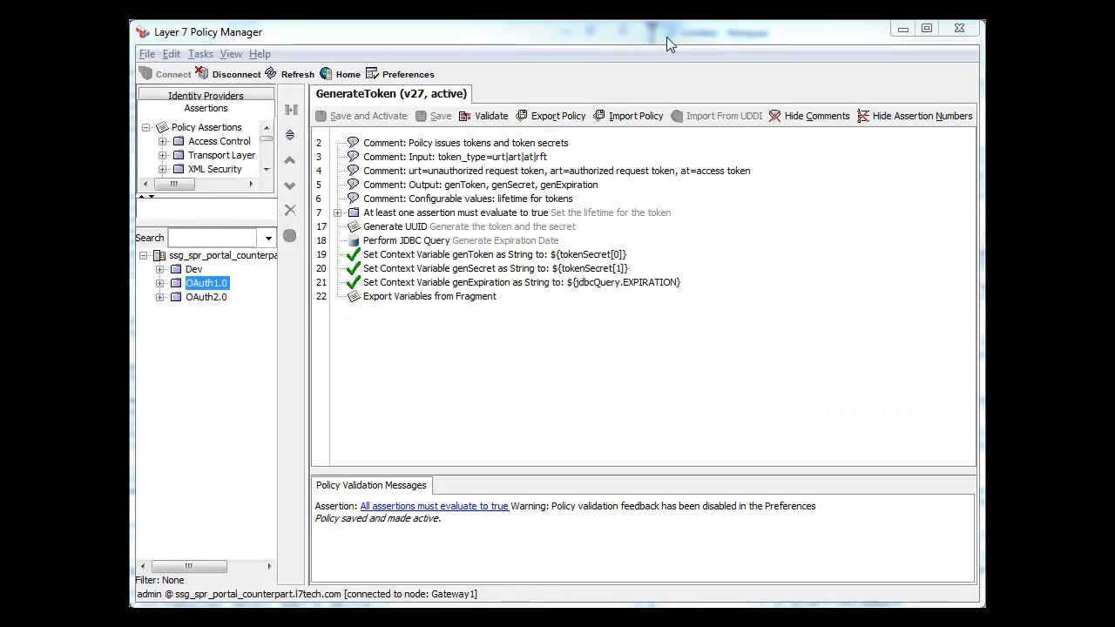
{"action": "mouse_move", "coordinate": [660, 338]}
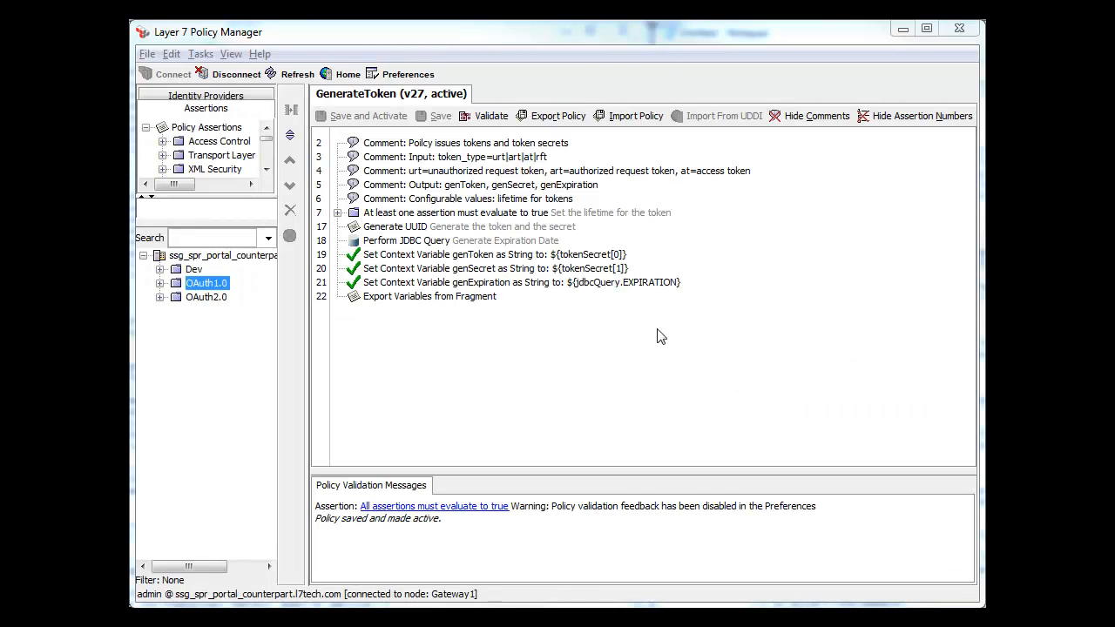
{"action": "mouse_move", "coordinate": [619, 365]}
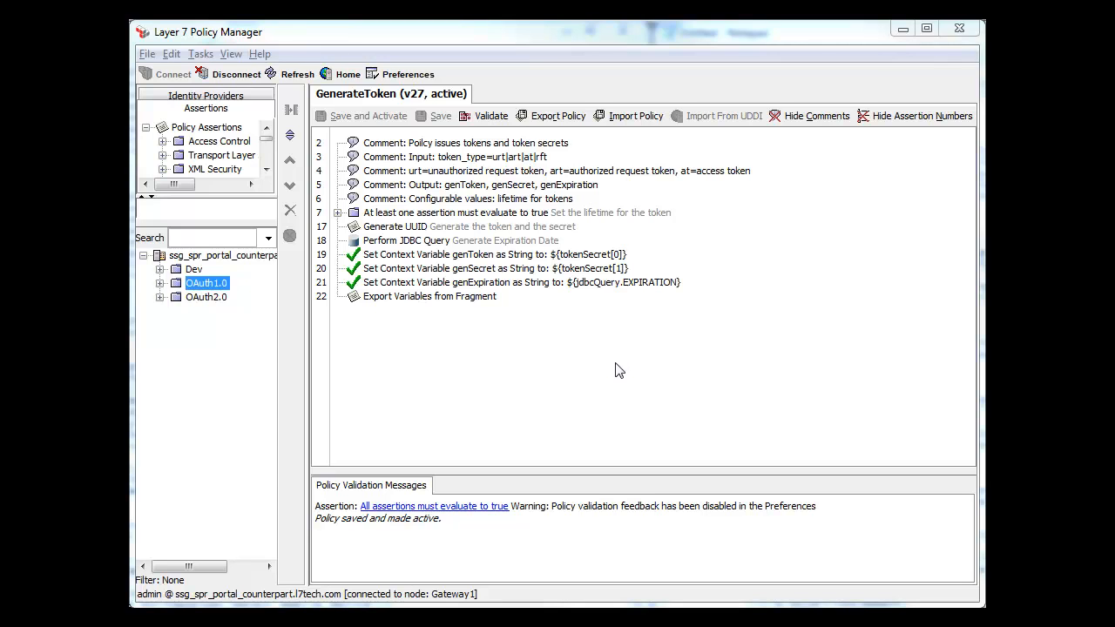
{"action": "mouse_move", "coordinate": [622, 385]}
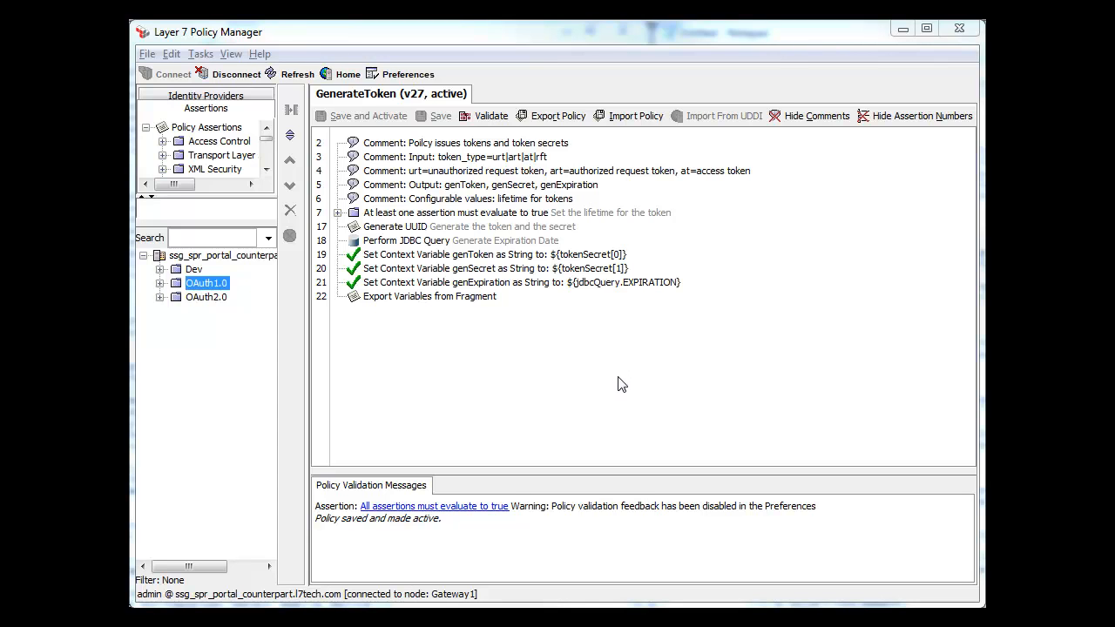
{"action": "mouse_move", "coordinate": [618, 367]}
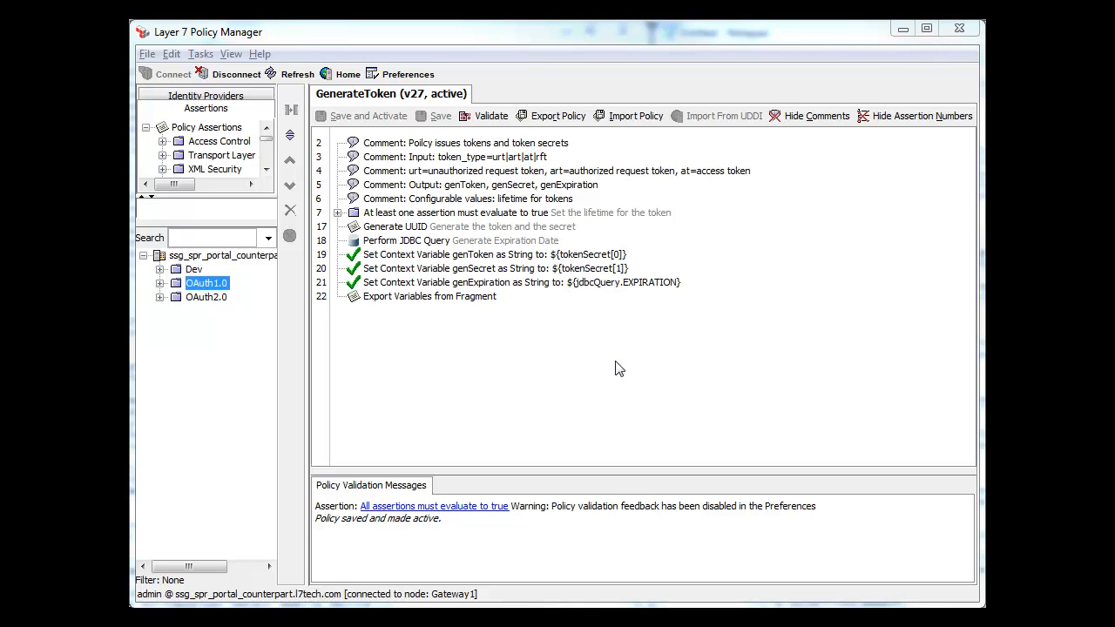
Locate the GenerateToken fragment under OAuth 1.0 > OAuthFragments and load it in the editor
{"action": "left_click", "coordinate": [205, 296]}
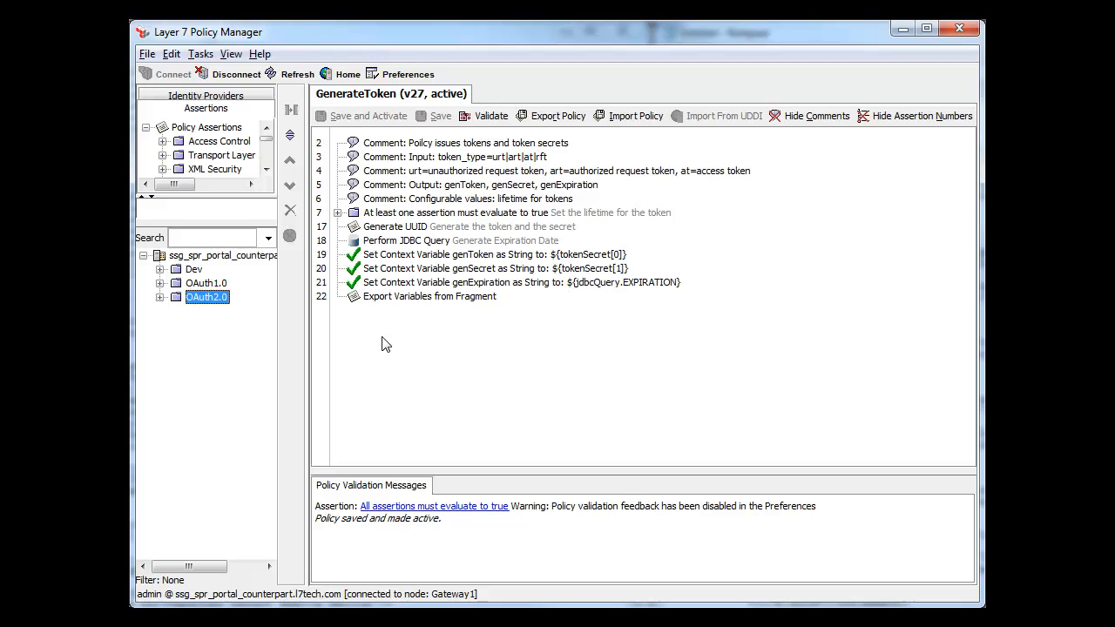
{"action": "mouse_move", "coordinate": [435, 163]}
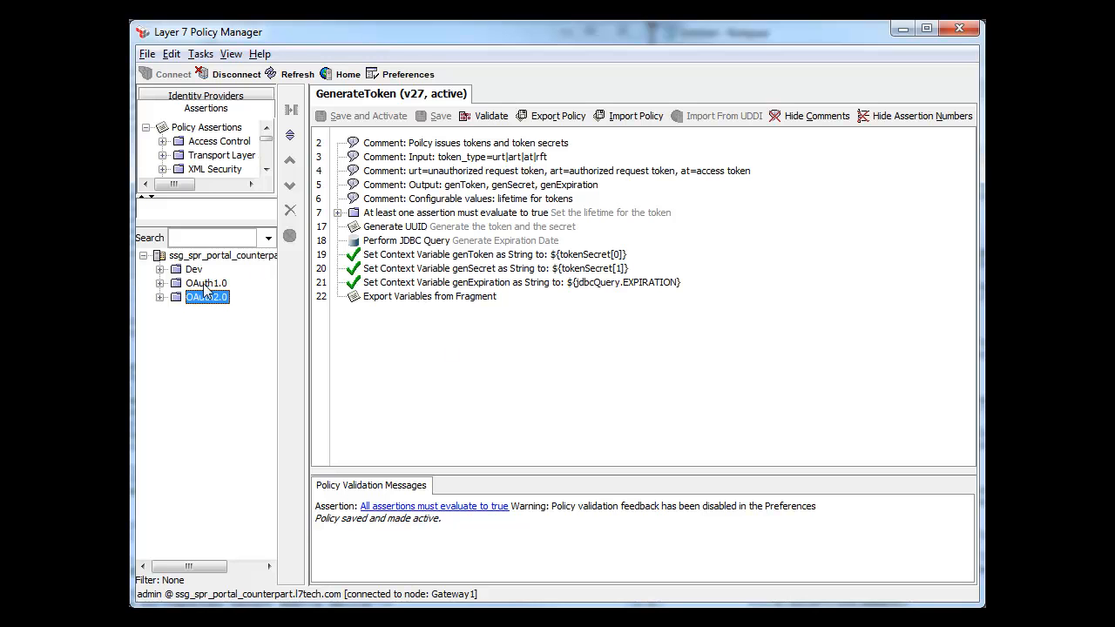
{"action": "left_click", "coordinate": [161, 282]}
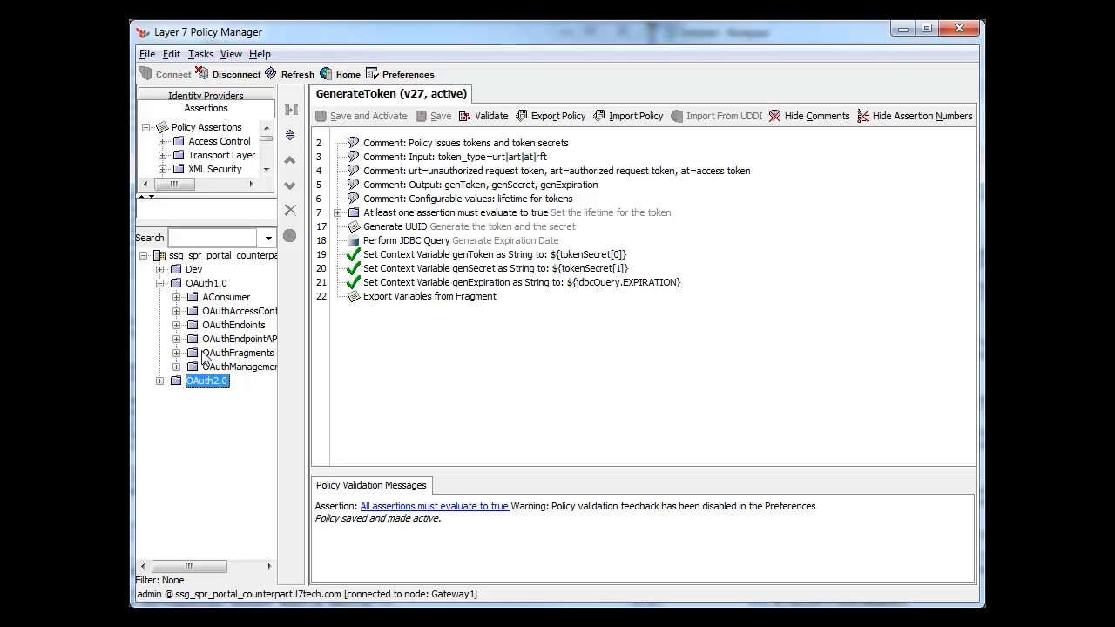
{"action": "left_click", "coordinate": [176, 352]}
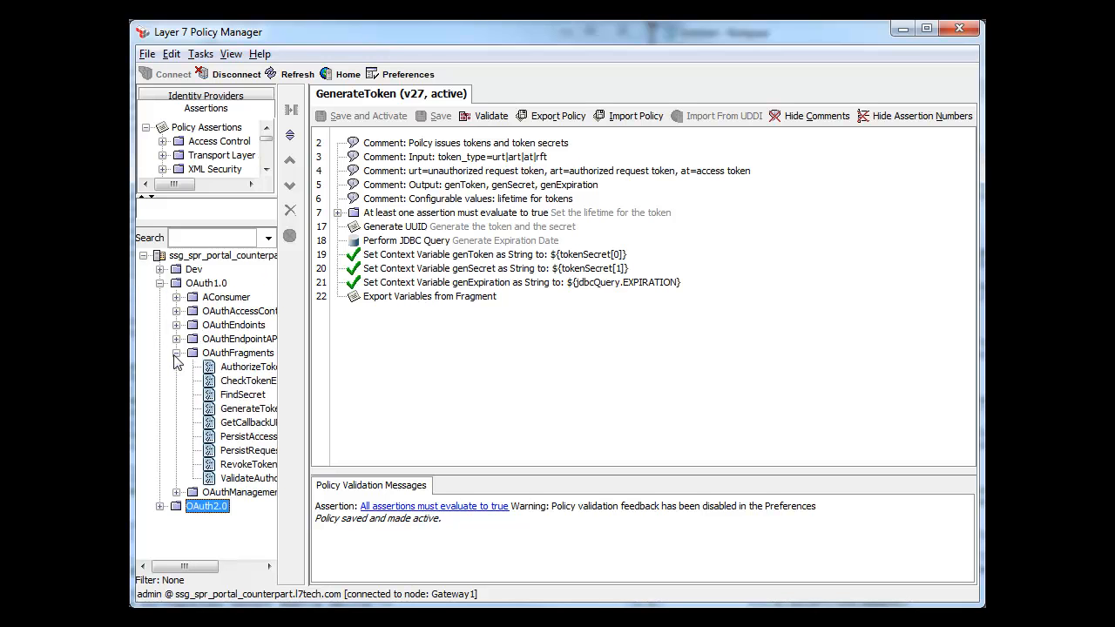
{"action": "left_click", "coordinate": [247, 407]}
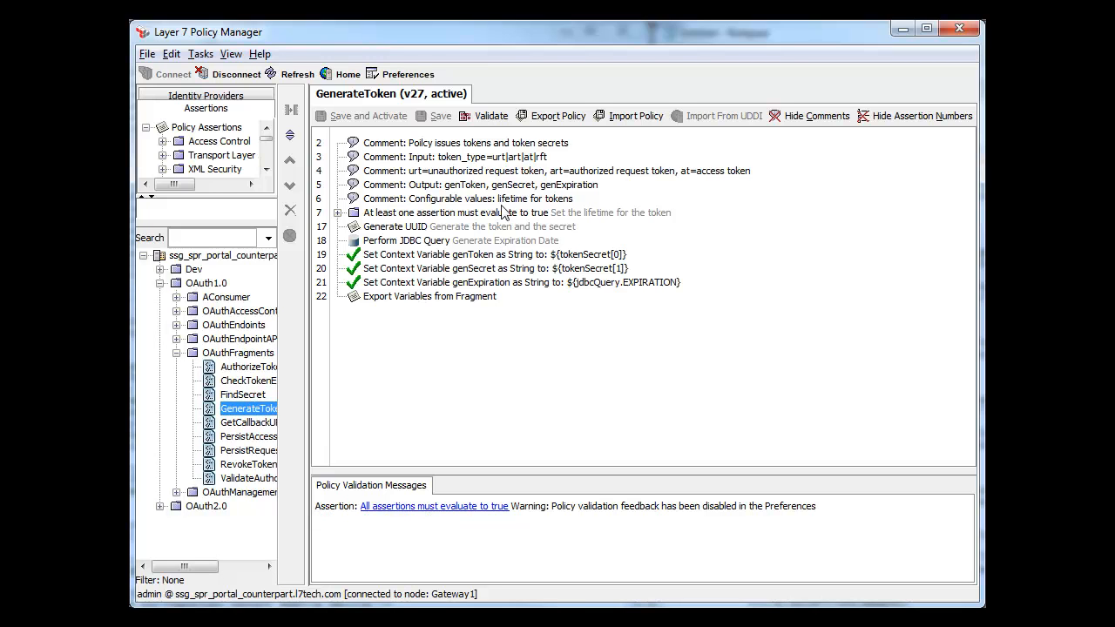
Review the comment assertions describing the token type input and its codes
{"action": "left_click", "coordinate": [453, 157]}
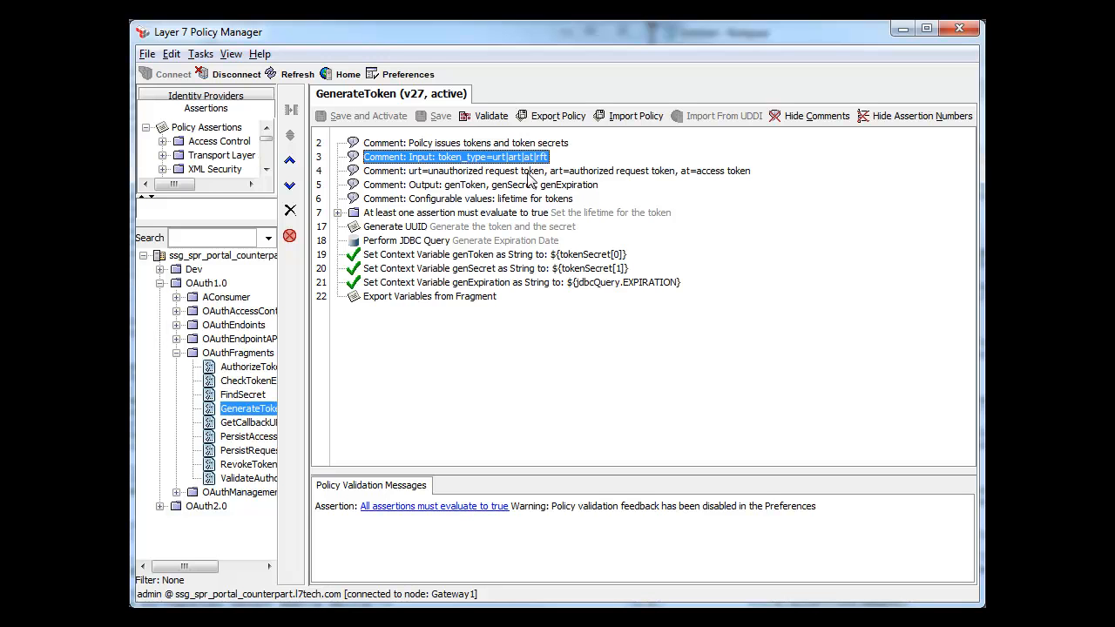
{"action": "left_click", "coordinate": [557, 171]}
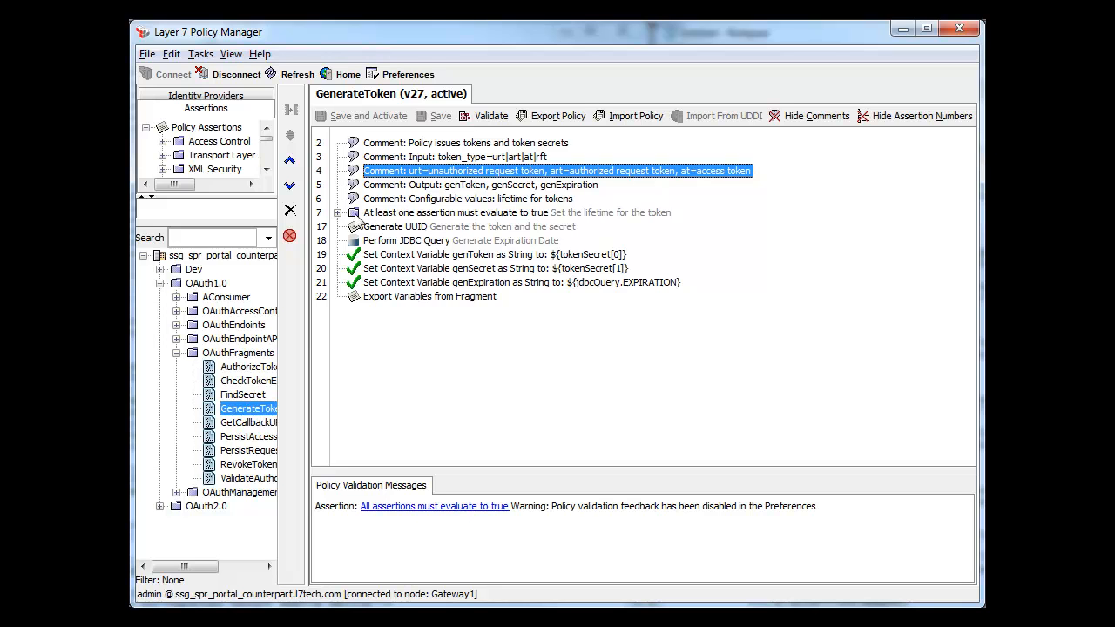
Reveal the 5- and 60-minute lifetime rules and add a second 'At least one assertion' block above them
{"action": "left_click", "coordinate": [355, 212]}
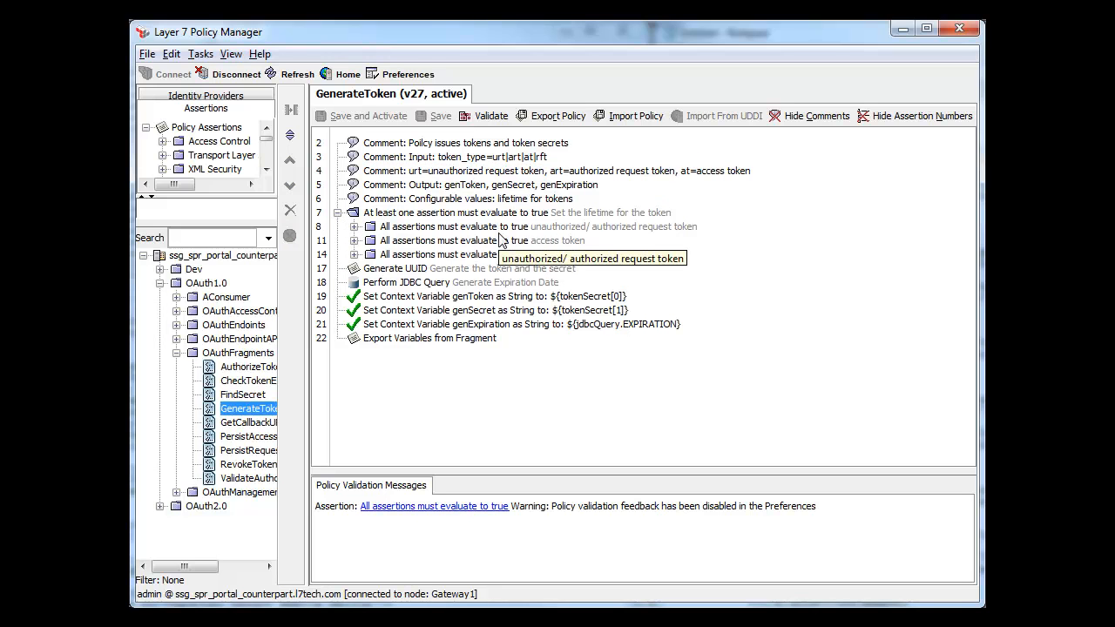
{"action": "mouse_move", "coordinate": [547, 254]}
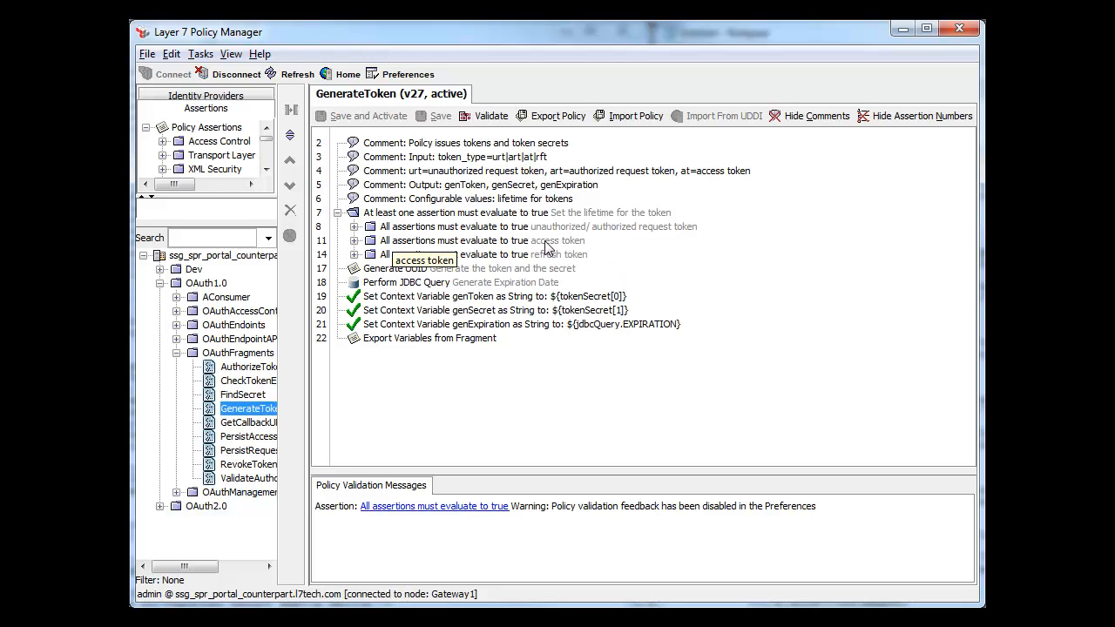
{"action": "mouse_move", "coordinate": [357, 230]}
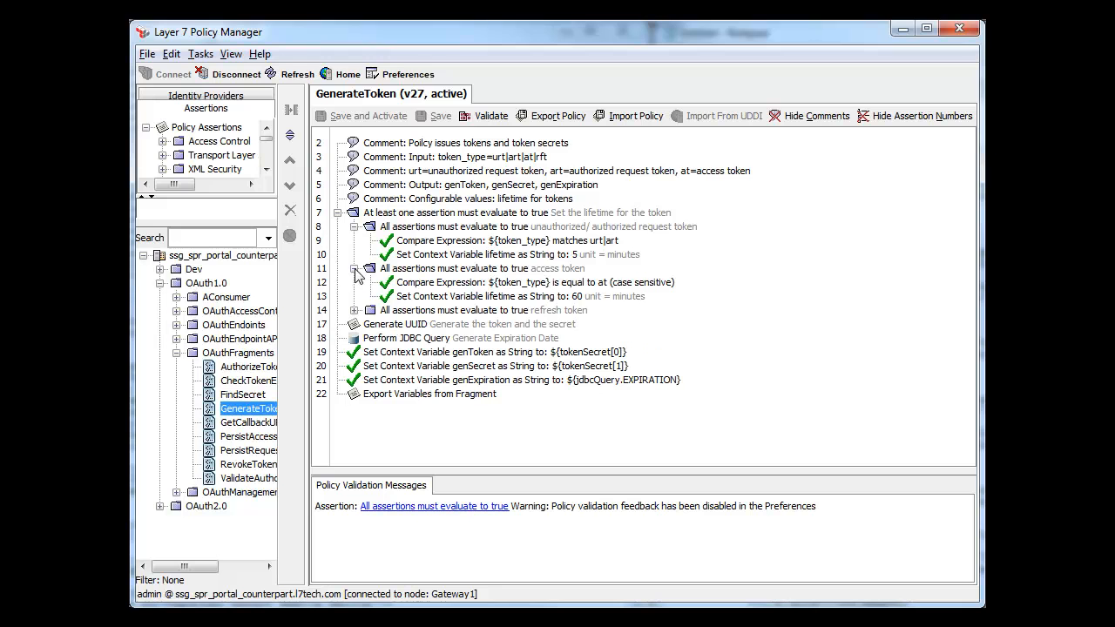
{"action": "mouse_move", "coordinate": [589, 299]}
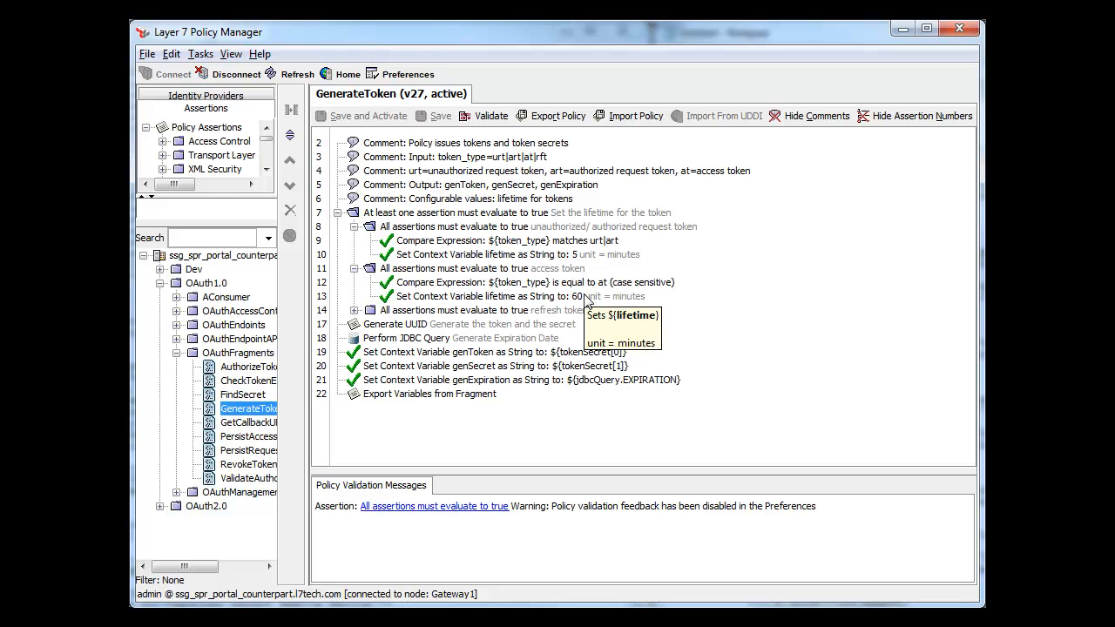
{"action": "mouse_move", "coordinate": [444, 226]}
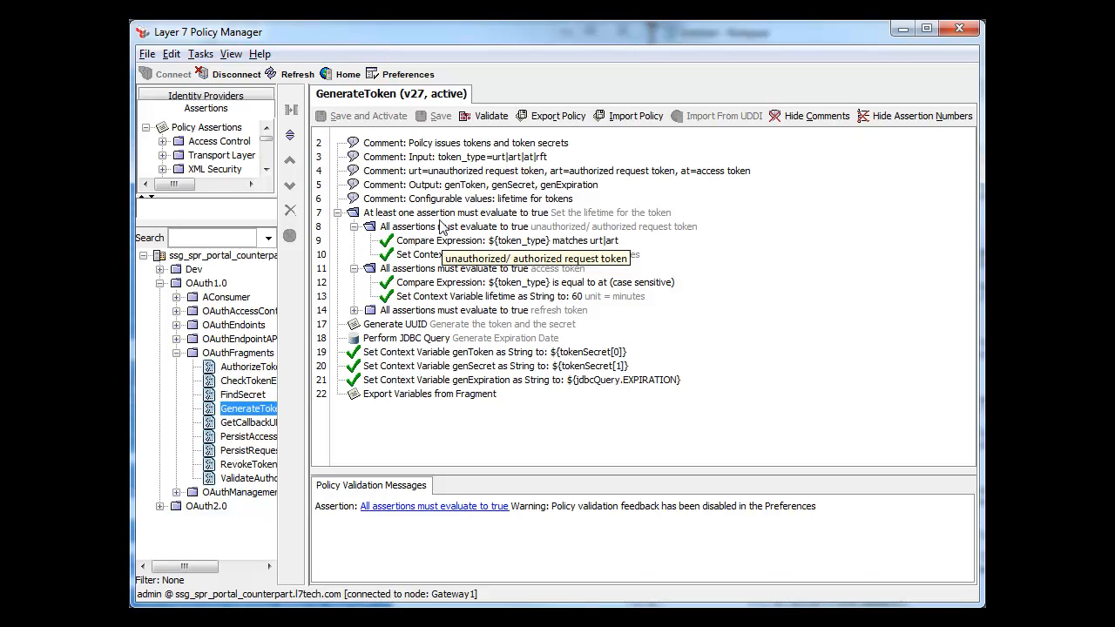
{"action": "left_click", "coordinate": [467, 199]}
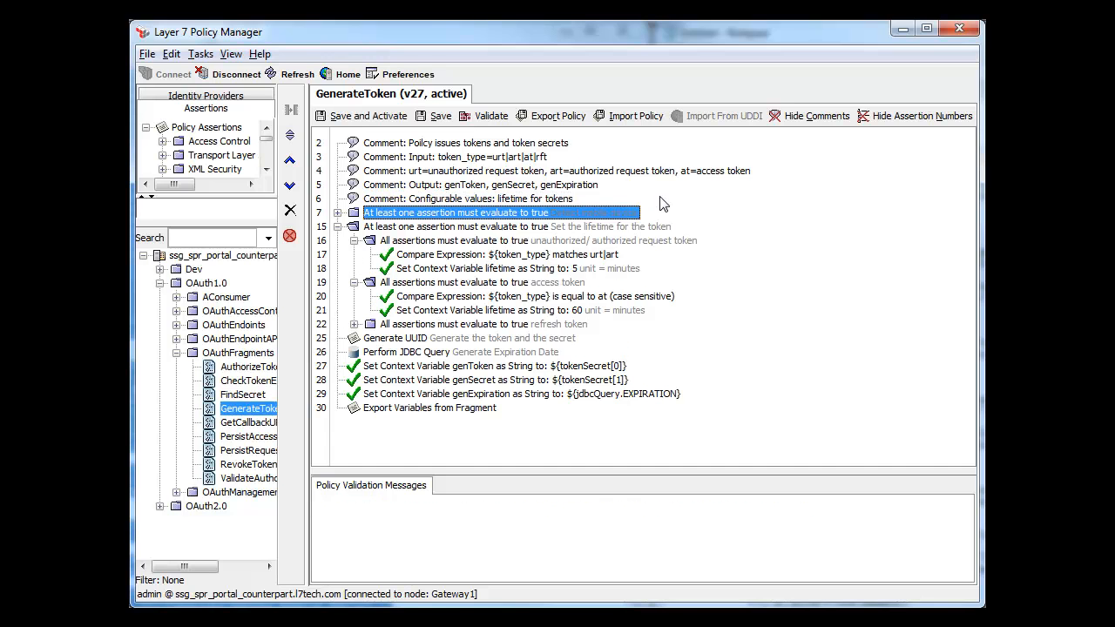
{"action": "mouse_move", "coordinate": [470, 237]}
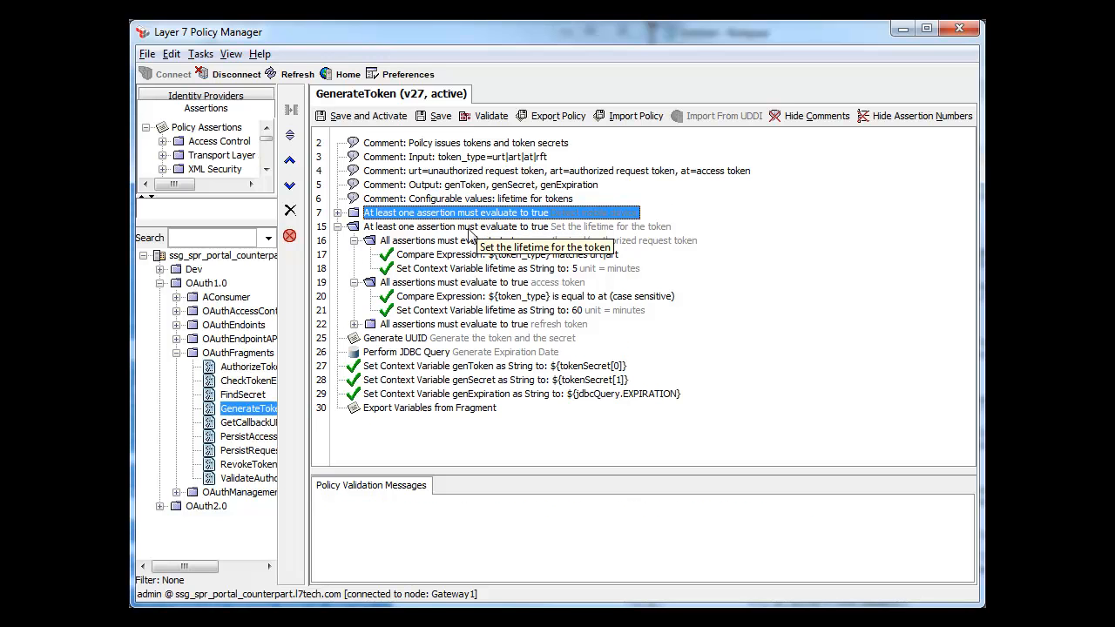
Expand the Detect mobile device block to show the BlackBerry, Nokia and Samsung user-agent checks
{"action": "left_click", "coordinate": [356, 213]}
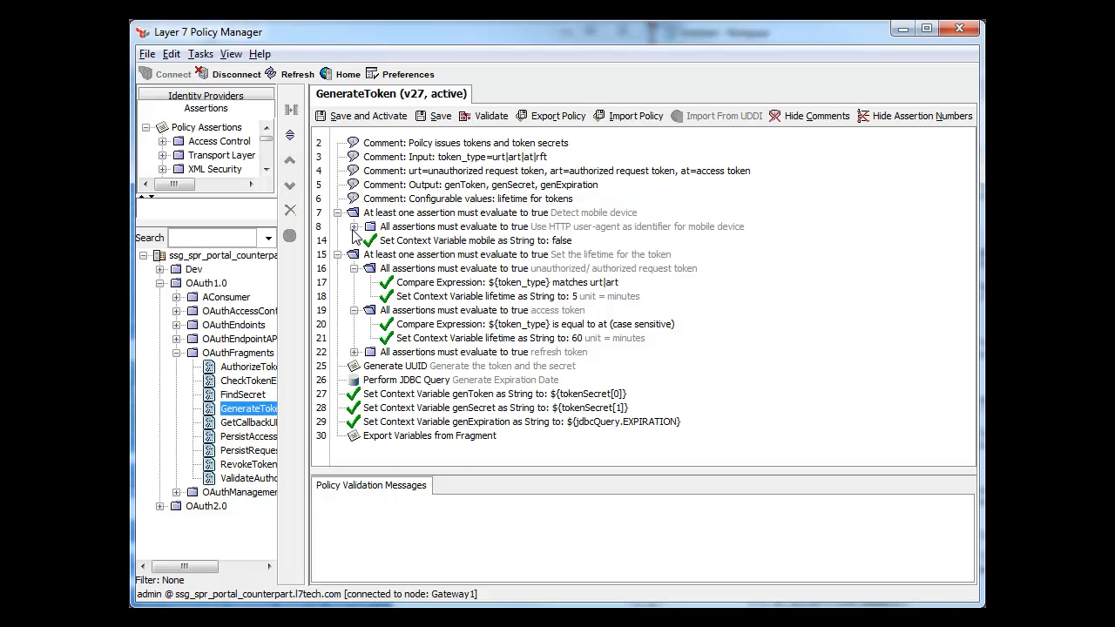
{"action": "left_click", "coordinate": [357, 227]}
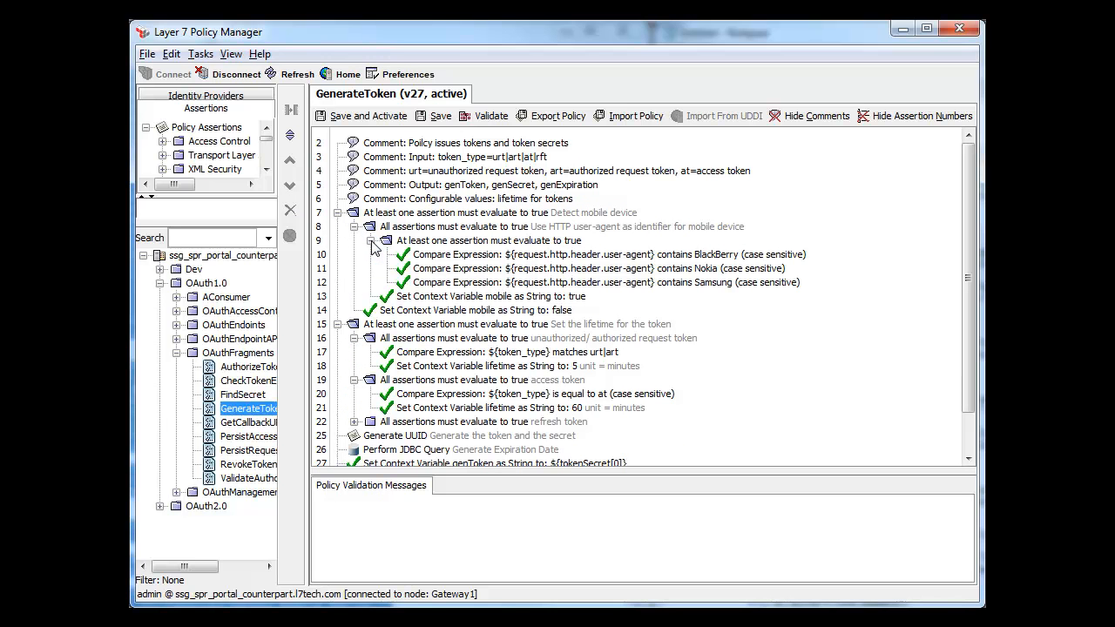
{"action": "mouse_move", "coordinate": [750, 305]}
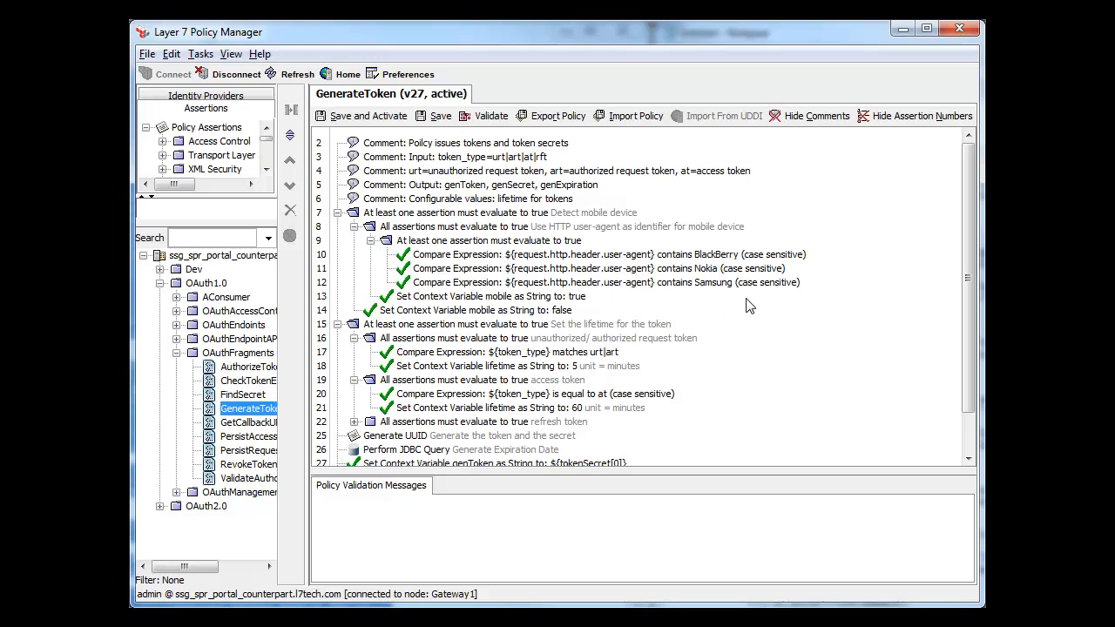
{"action": "mouse_move", "coordinate": [714, 258]}
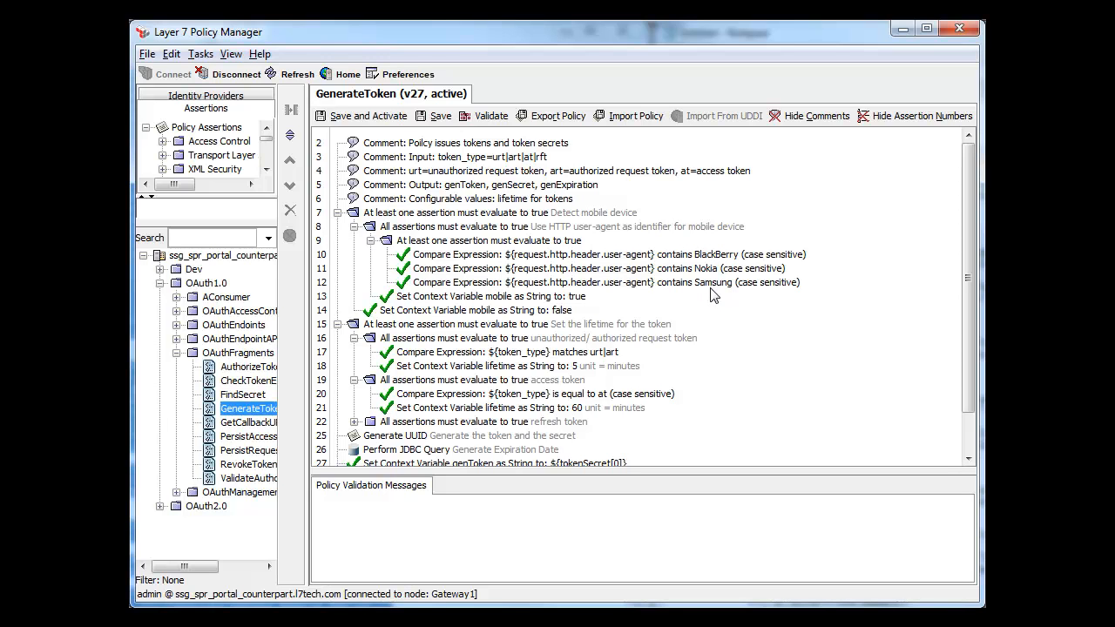
{"action": "mouse_move", "coordinate": [648, 268]}
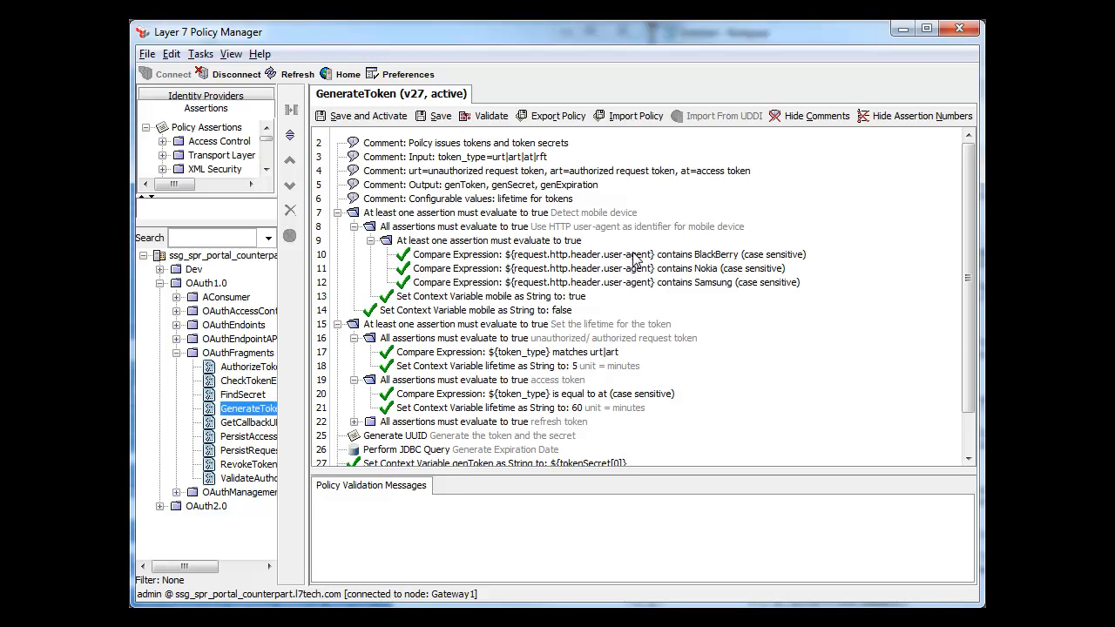
{"action": "mouse_move", "coordinate": [578, 277]}
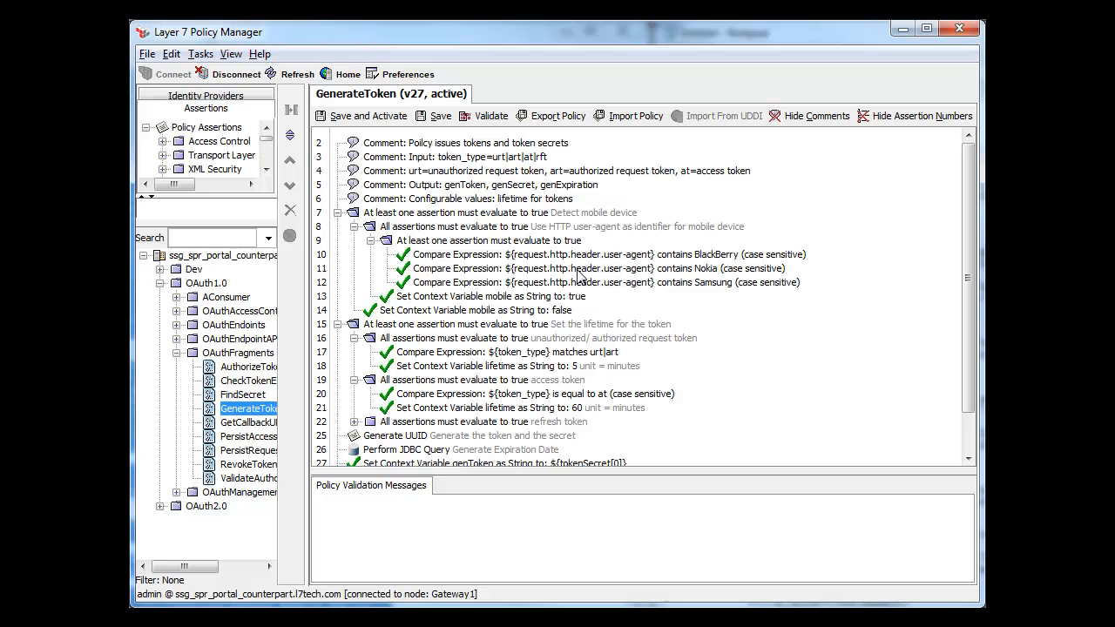
Inspect the mobile true/false assertions and delete the standalone 'lifetime = 5' assertion
{"action": "left_click", "coordinate": [487, 297]}
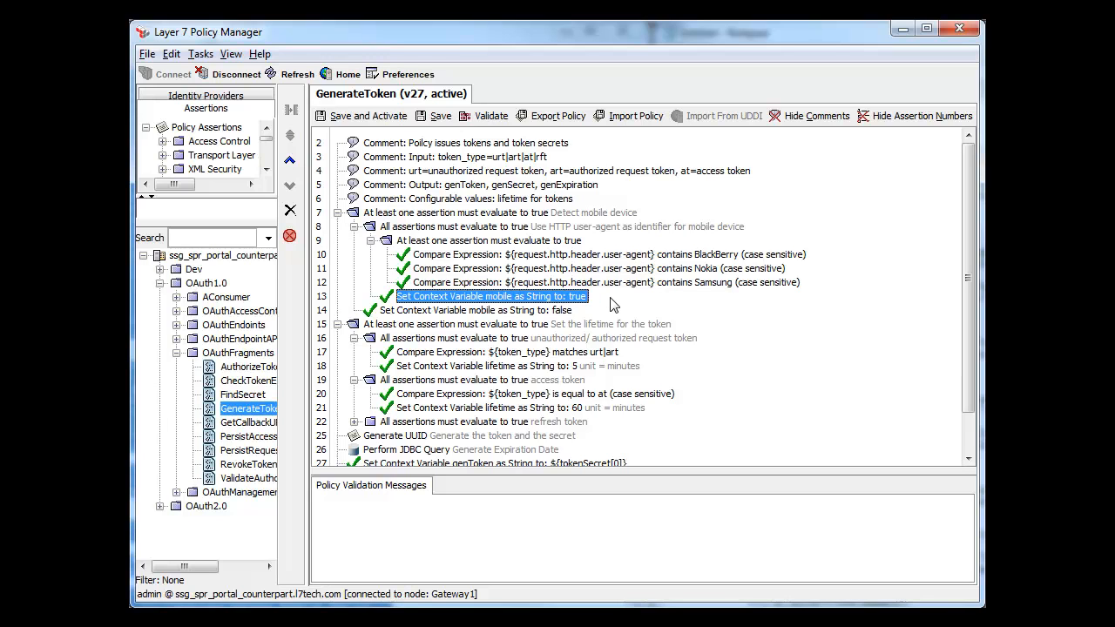
{"action": "left_click", "coordinate": [479, 310]}
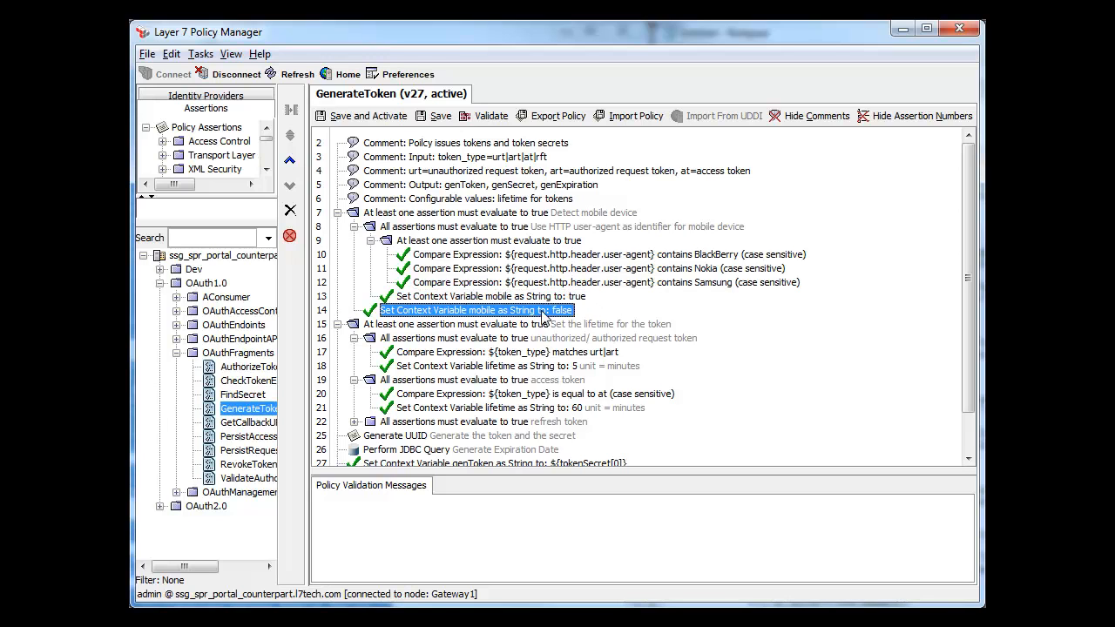
{"action": "mouse_move", "coordinate": [704, 308]}
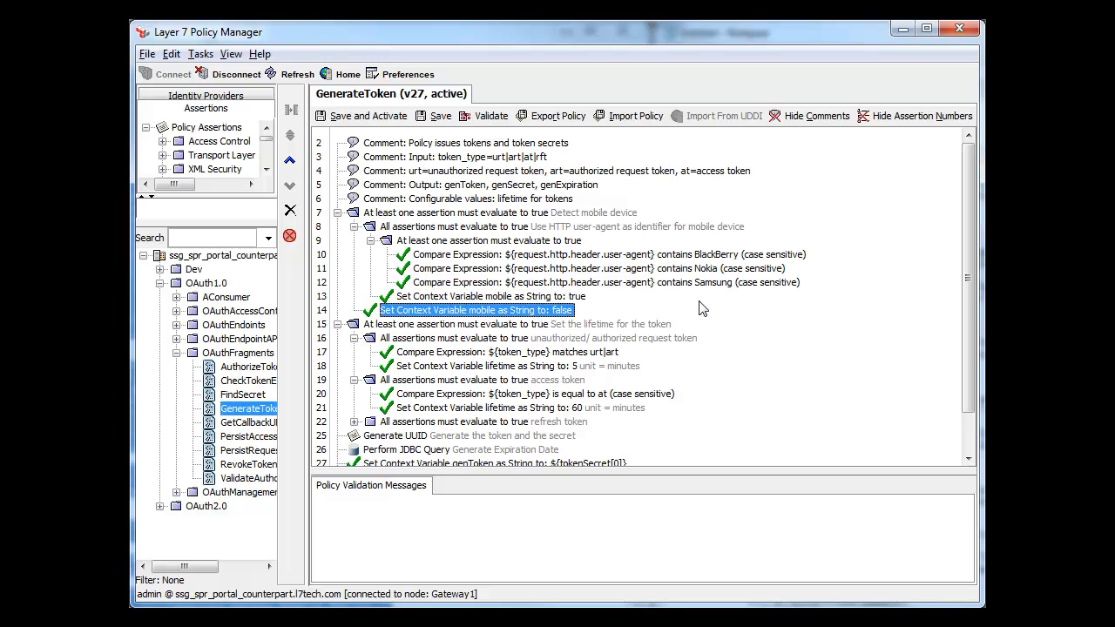
{"action": "left_click", "coordinate": [507, 352]}
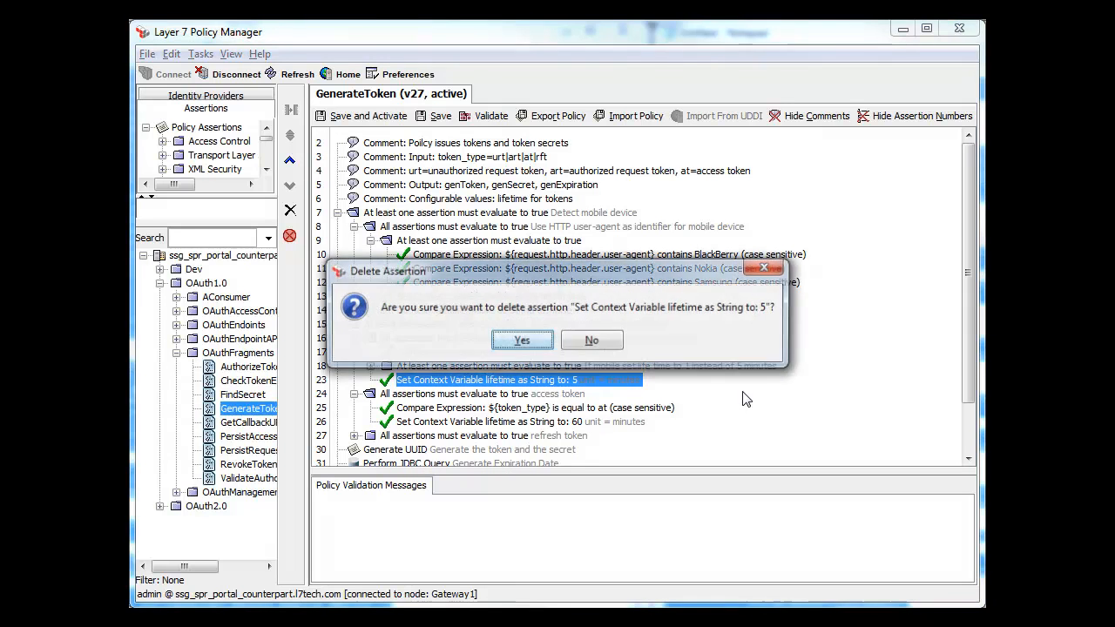
Confirm the deletion and reveal the branch setting lifetime 1 when ${mobile} is true, else 5
{"action": "left_click", "coordinate": [522, 339]}
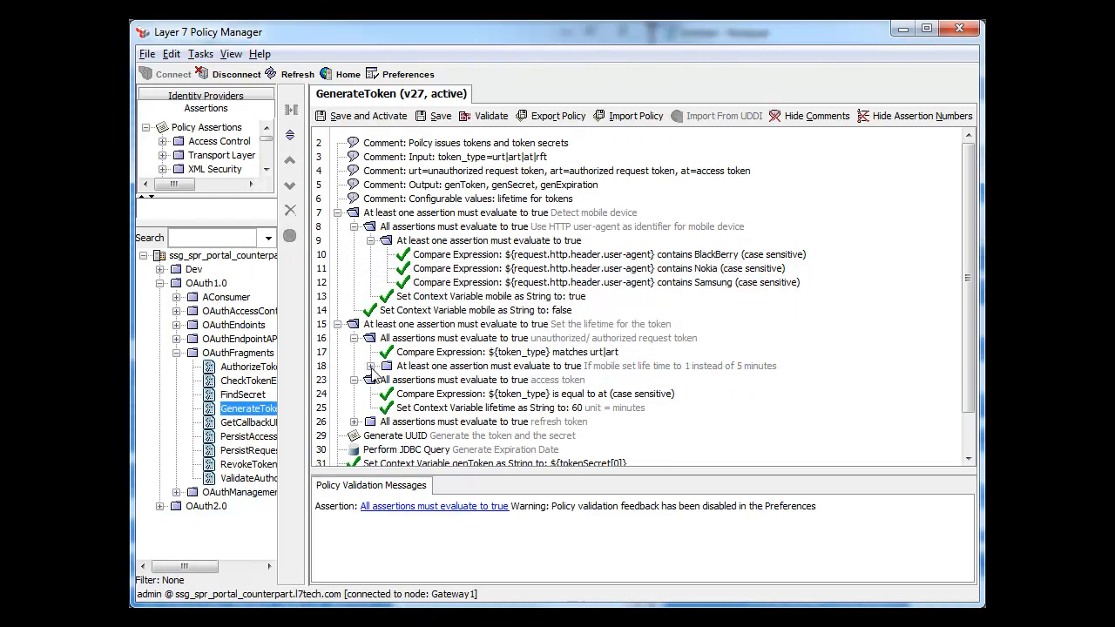
{"action": "left_click", "coordinate": [369, 366]}
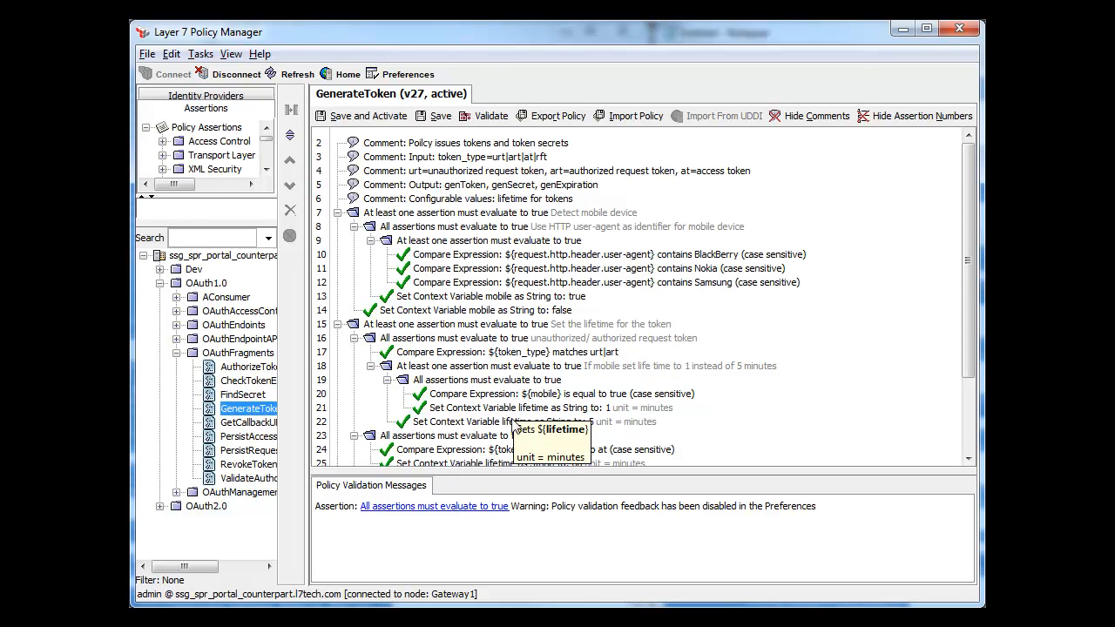
{"action": "mouse_move", "coordinate": [658, 427]}
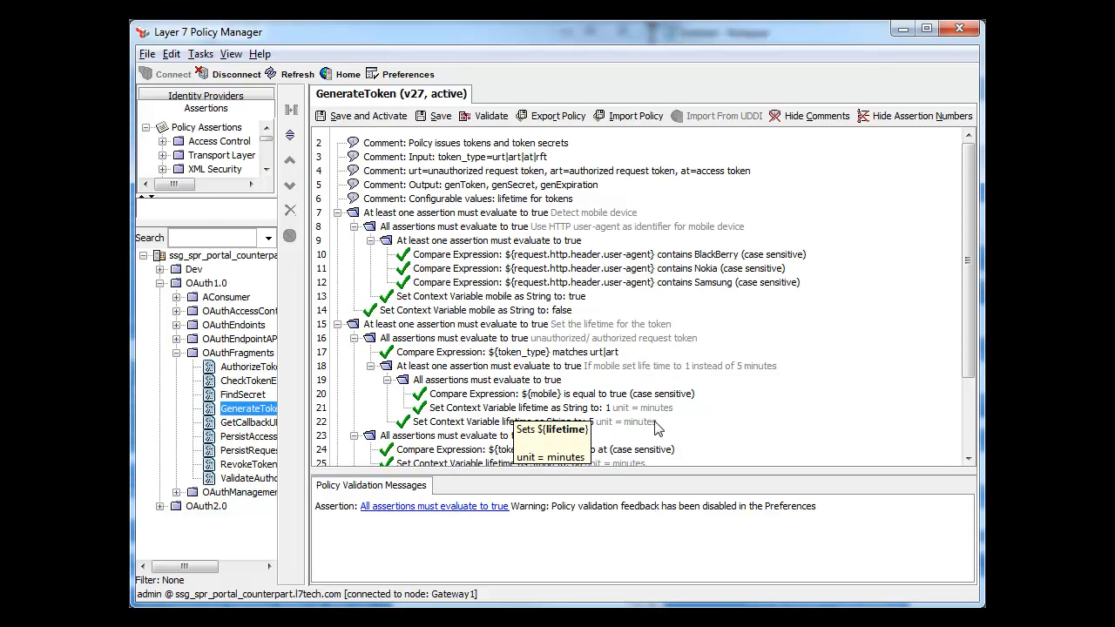
{"action": "mouse_move", "coordinate": [663, 420]}
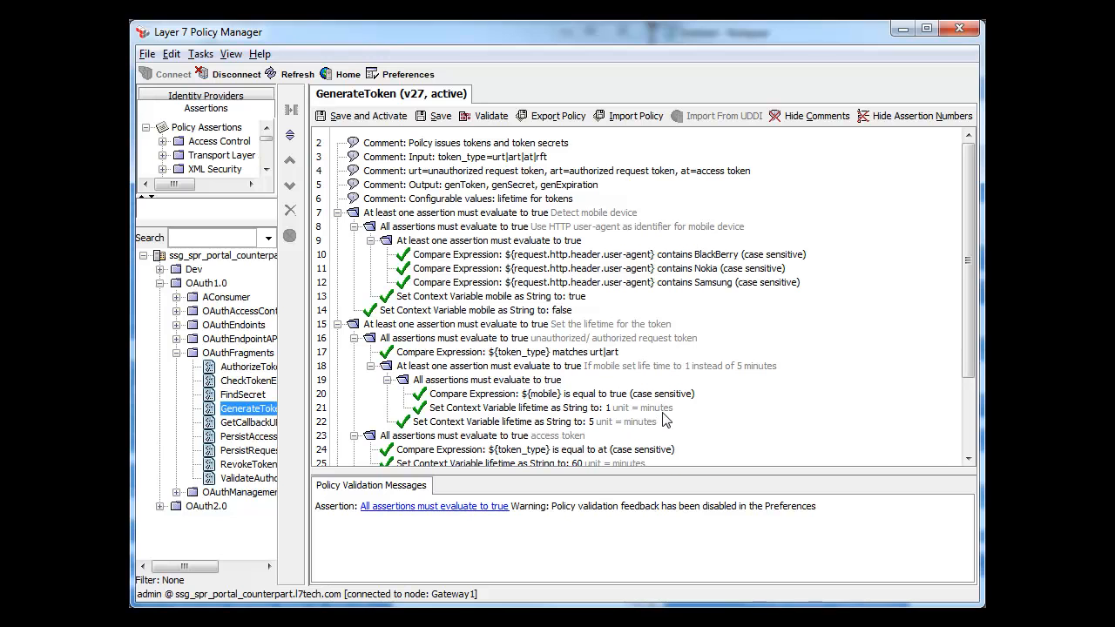
{"action": "left_click", "coordinate": [540, 408]}
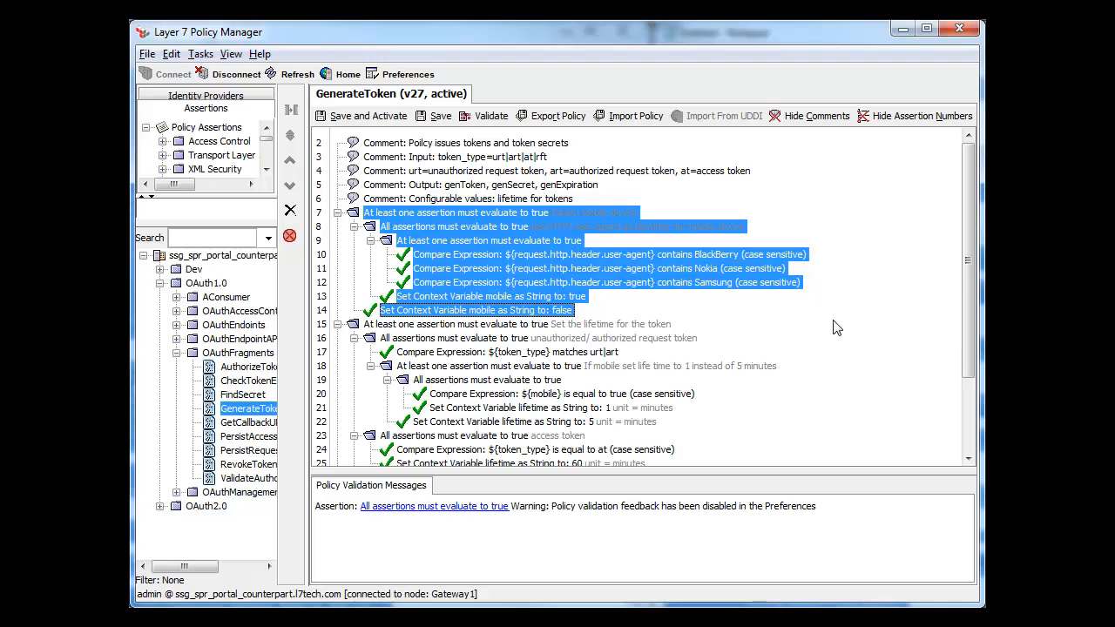
{"action": "mouse_move", "coordinate": [623, 411]}
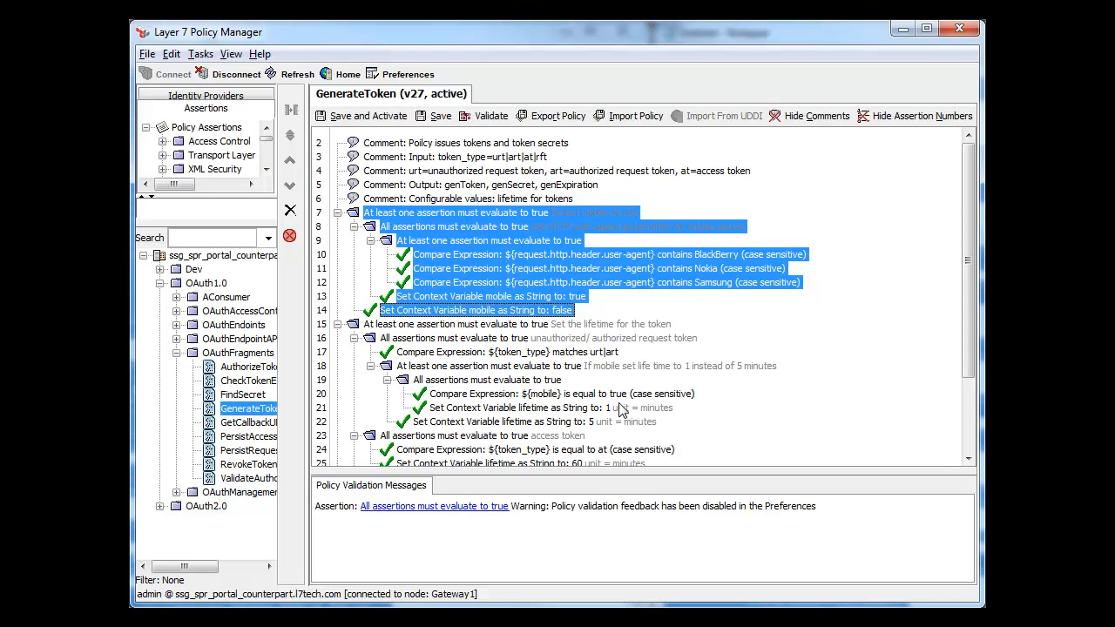
Save and activate the edited GenerateToken policy as version 28
{"action": "left_click", "coordinate": [519, 408]}
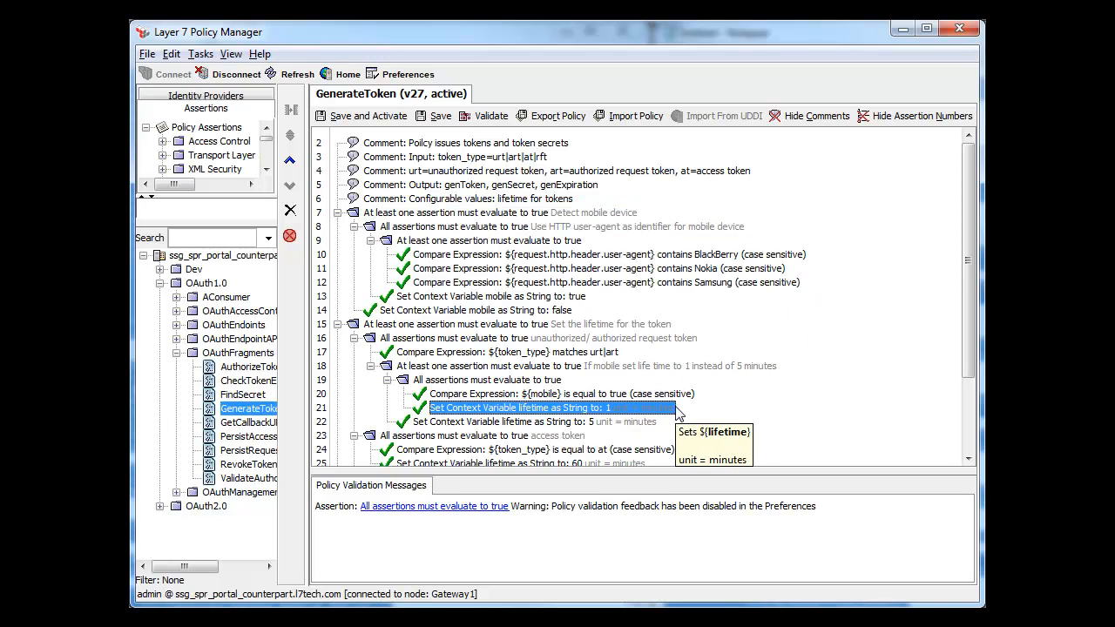
{"action": "mouse_move", "coordinate": [798, 404]}
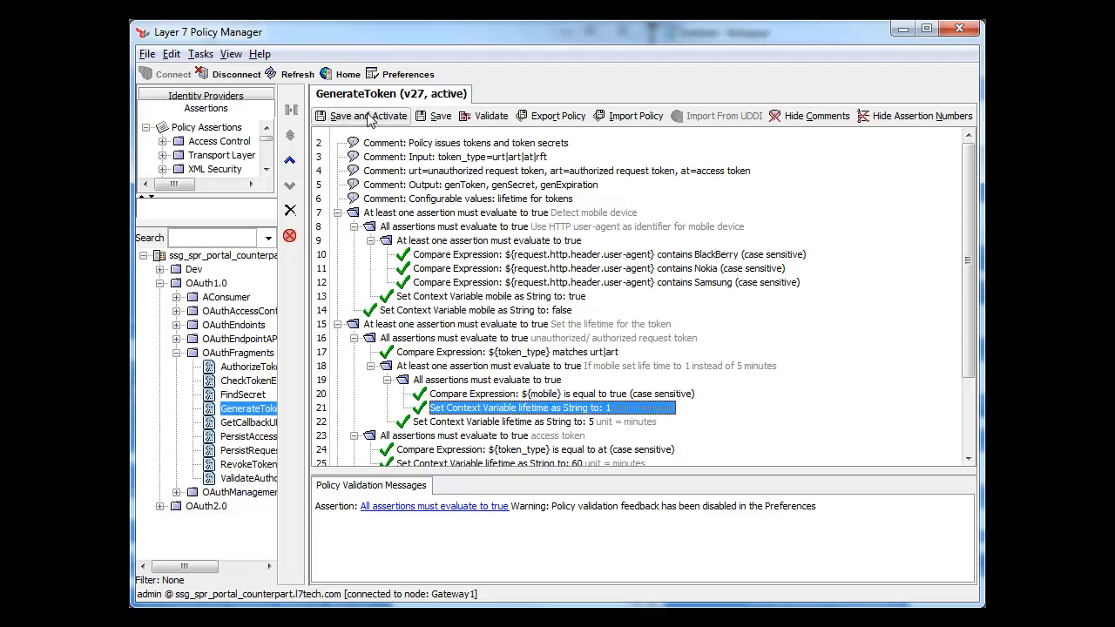
{"action": "left_click", "coordinate": [366, 115]}
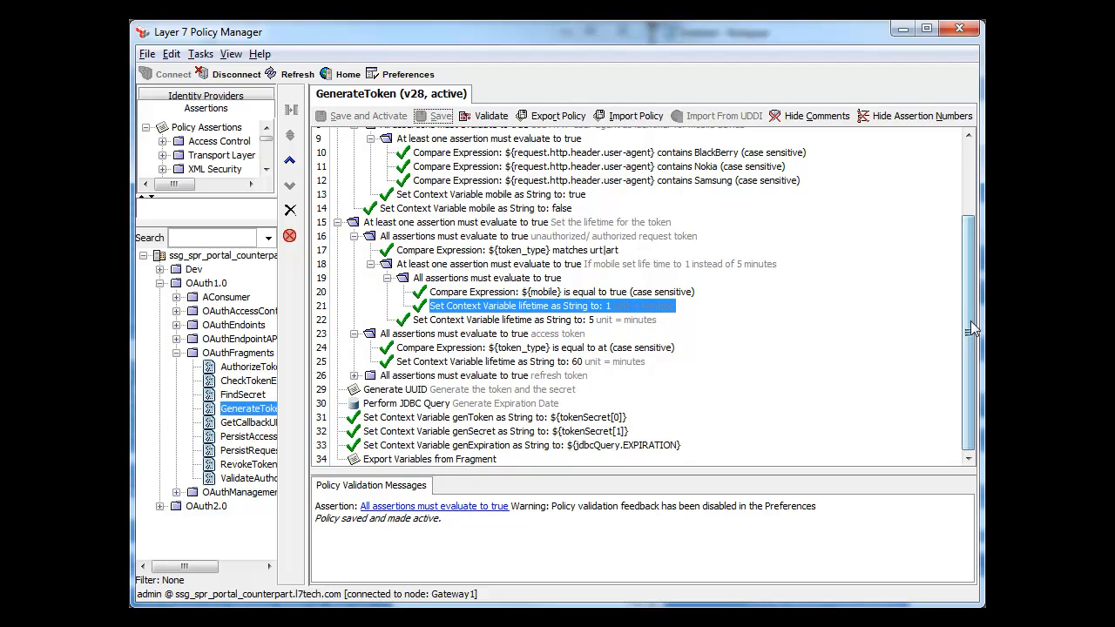